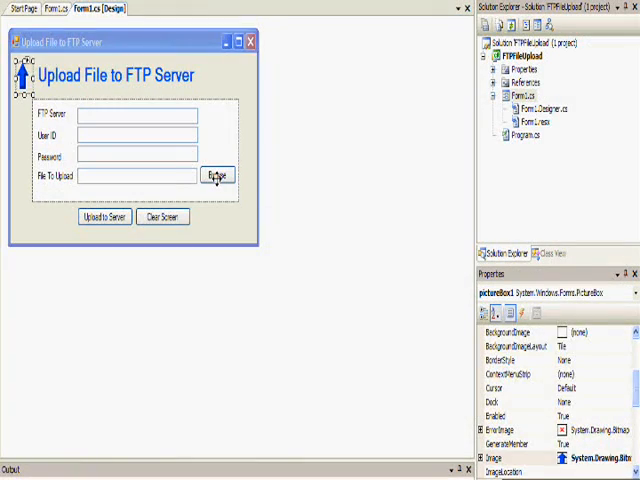
Add an OpenFileDialog from the Toolbox's Dialogs group to the Browse form's component tray.
click(217, 175)
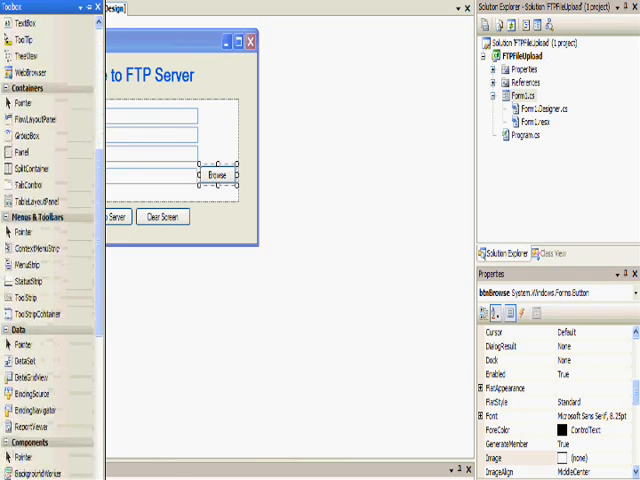
scroll(down, 3)
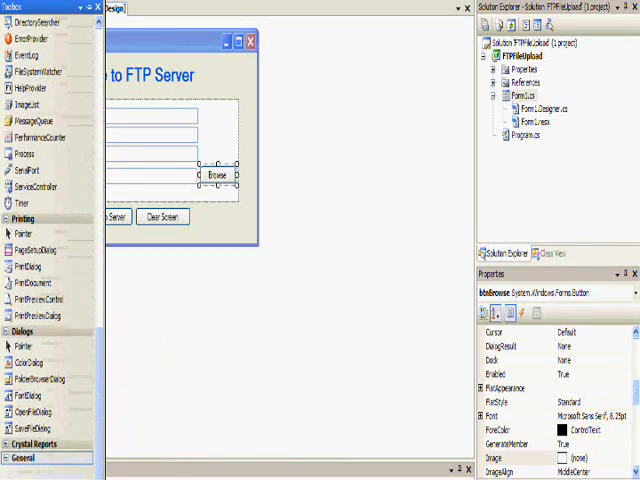
click(37, 411)
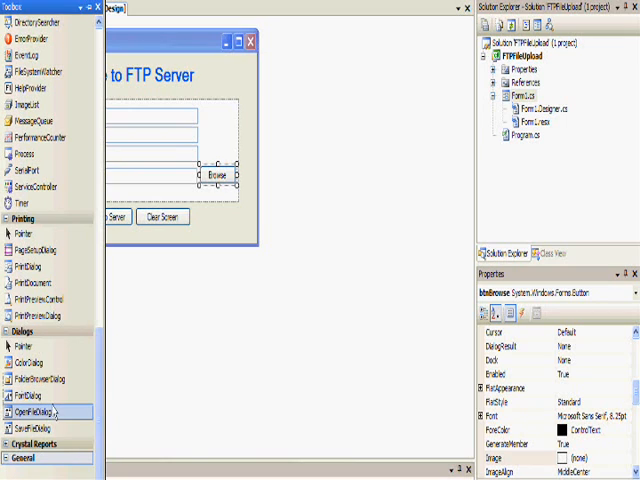
mouse_move(35, 411)
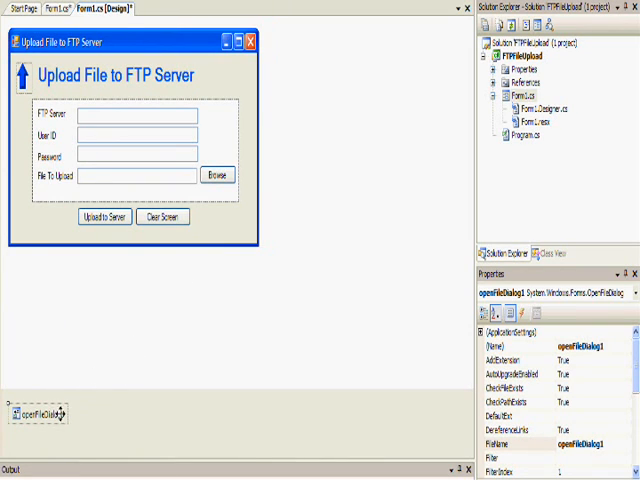
mouse_move(296, 421)
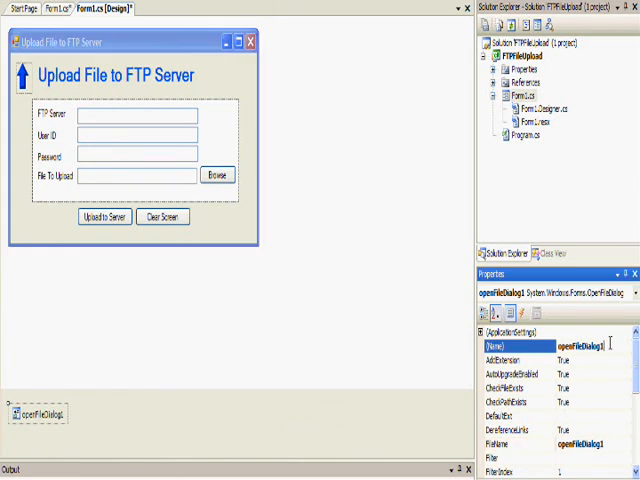
Name the dialog ofdFile, clear FileName, filter All Files|*.*, and set InitialDirectory to c:\.
text(open1)
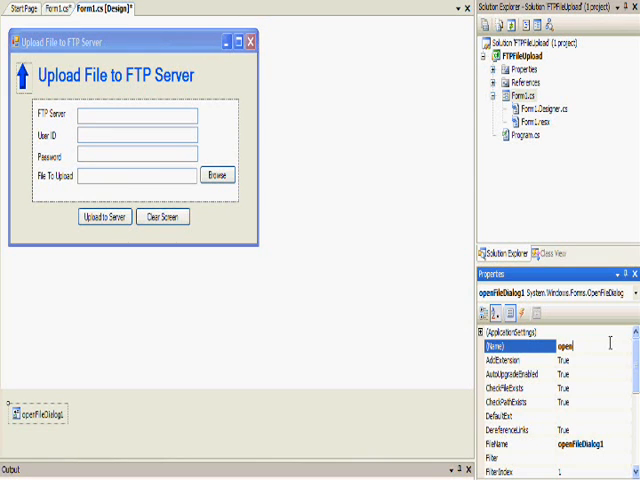
text(old)
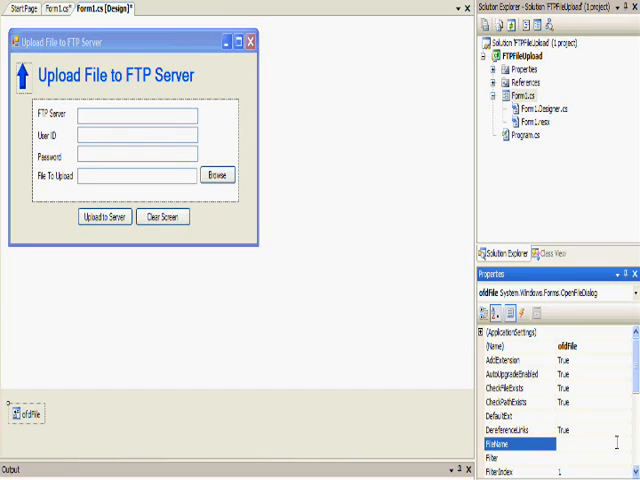
click(520, 459)
text(All Files|*.*)
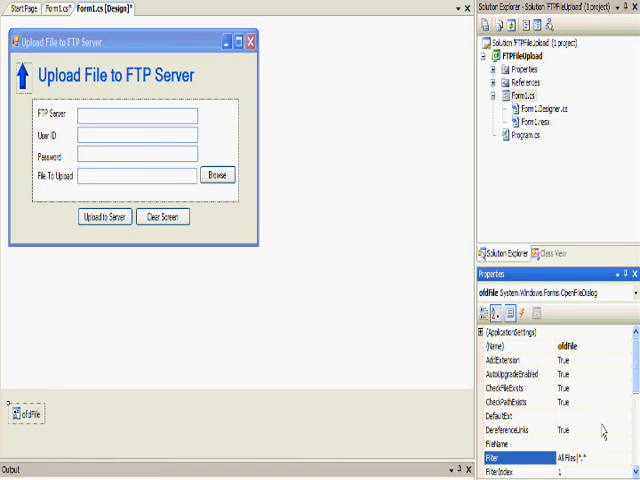
scroll(down, 3)
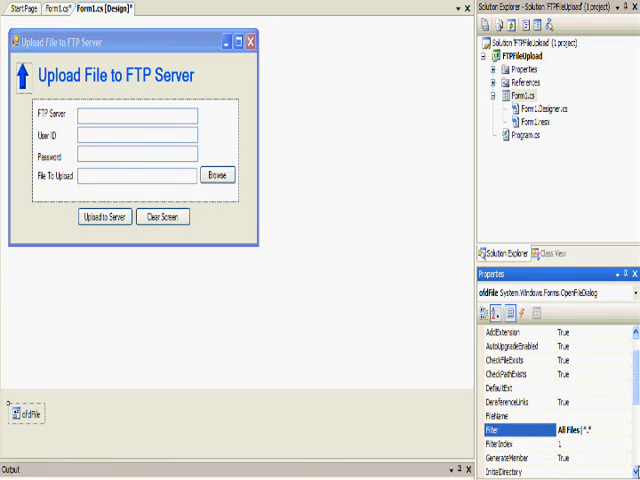
scroll(down, 3)
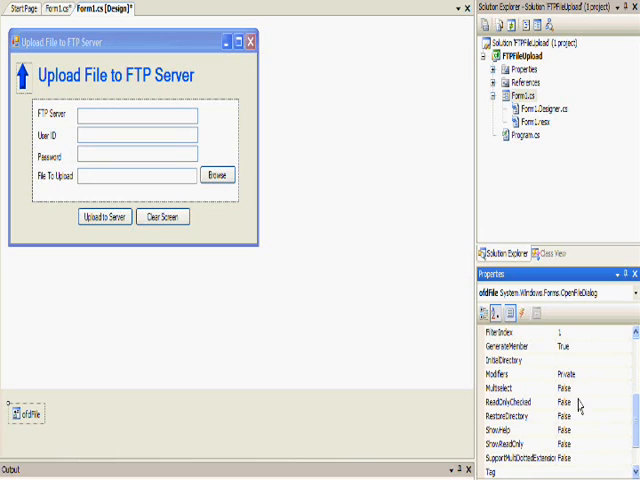
click(510, 358)
text(c:\)
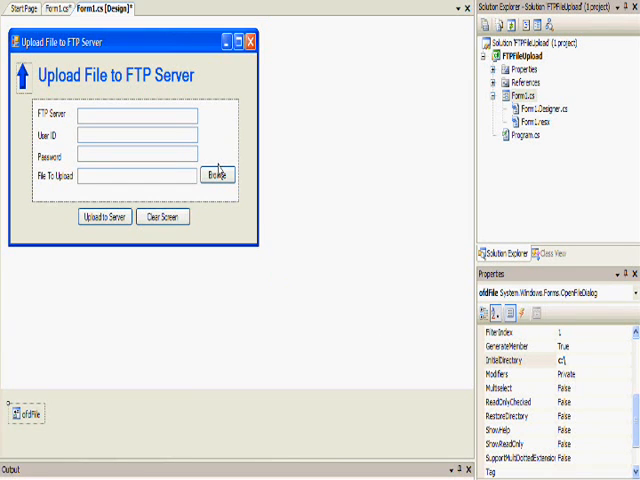
Call ofdFile.ShowDialog() from Browse and set txtFile.Text to ofdFile.FileName in FileOk.
click(216, 175)
text(ofdFile.)
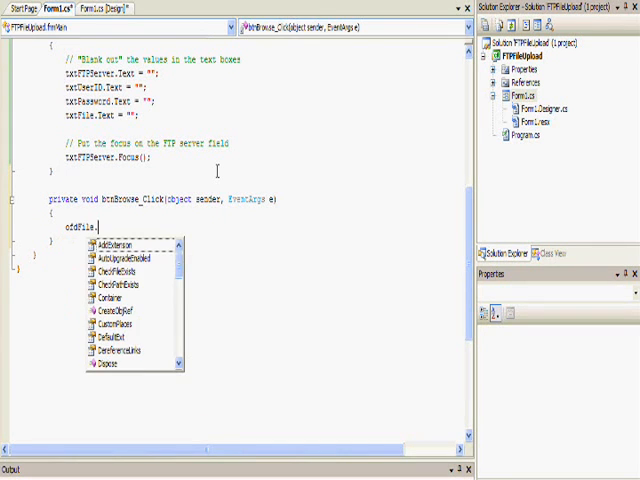
text(ShowDial)
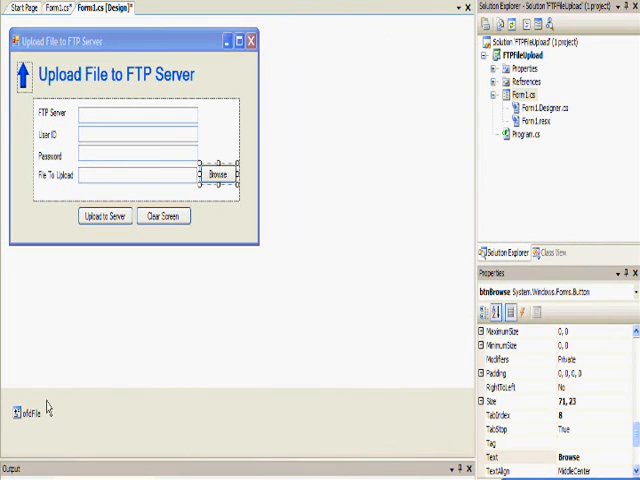
click(20, 410)
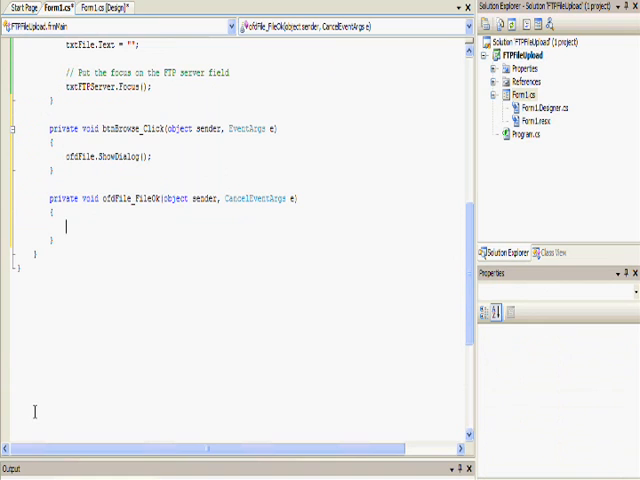
text(t)
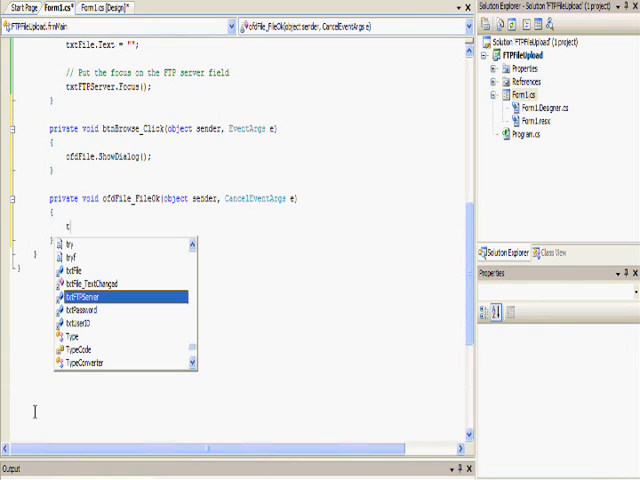
text(xtFile.Text)
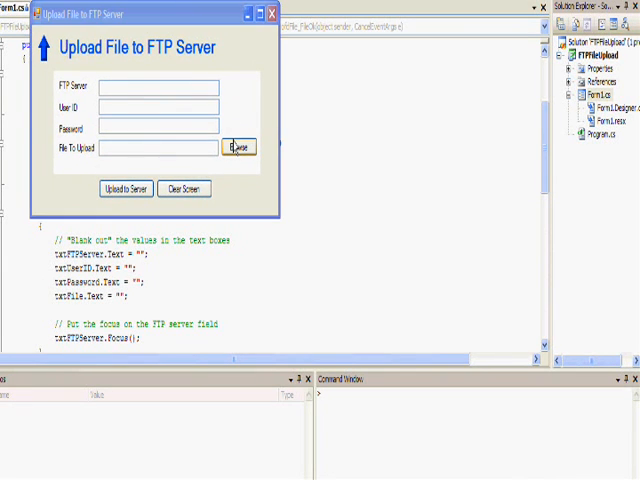
Run the form, browse to SmartInstaller.log, verify its path appears, then close the app.
click(238, 146)
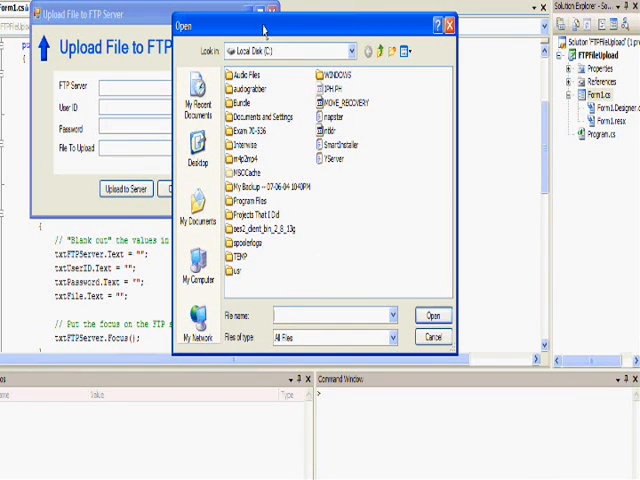
click(393, 337)
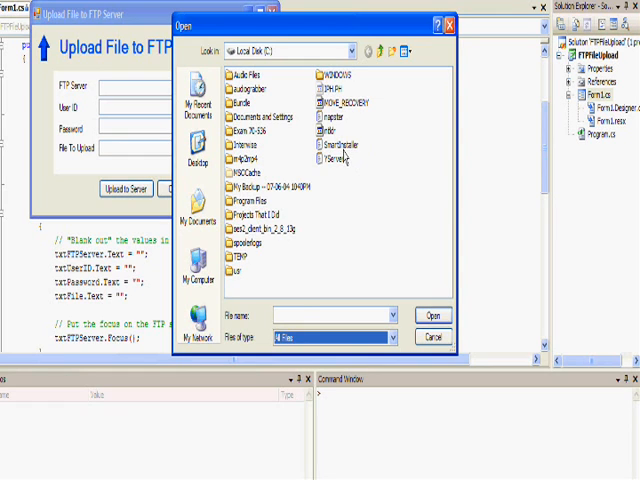
click(340, 144)
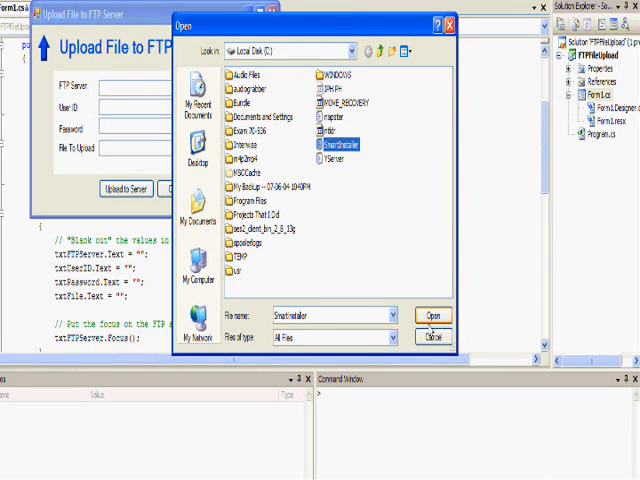
click(433, 316)
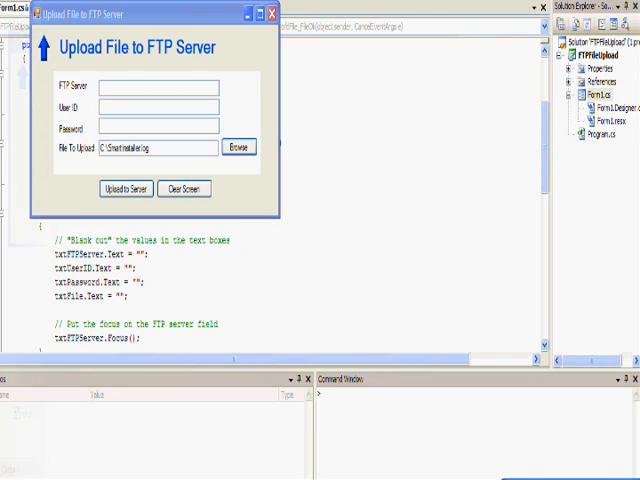
click(88, 7)
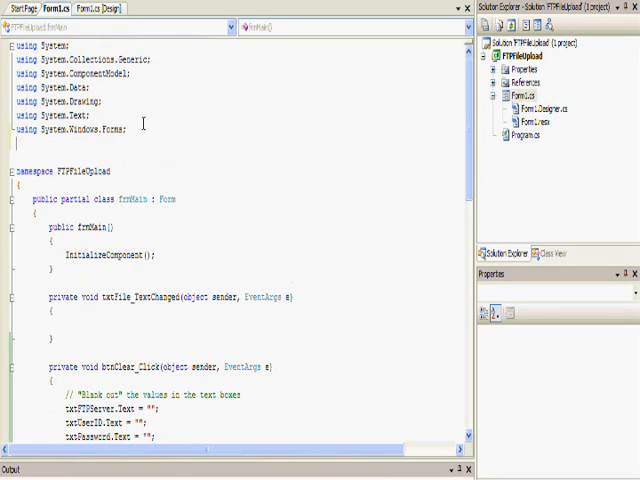
Add using System.IO; and using System.Net; directives to Form1.cs.
text(using Syste)
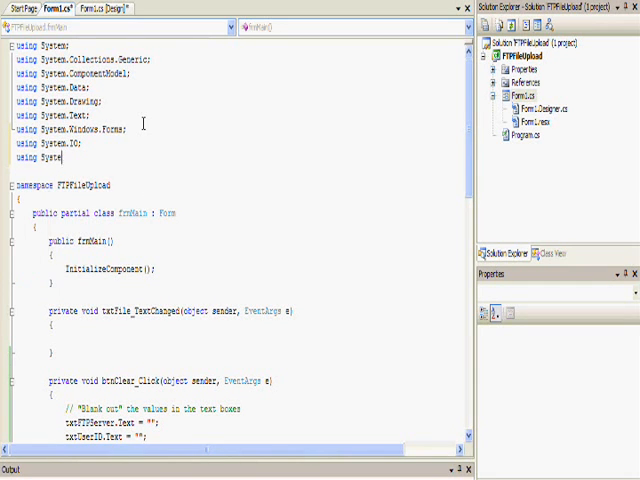
text(.Net;)
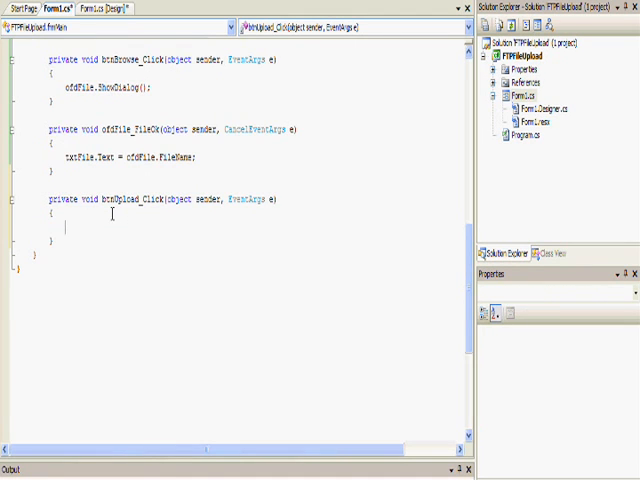
Add a comment and declare a new FileInfo fileInf in btnUpload_Click.
text(// se)
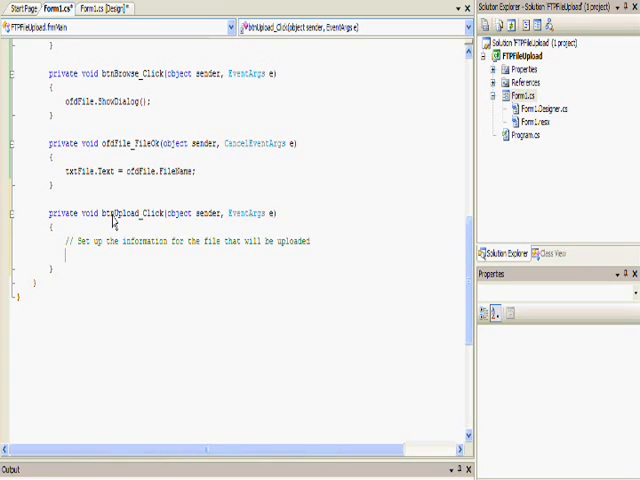
text(FileInfo fileInf)
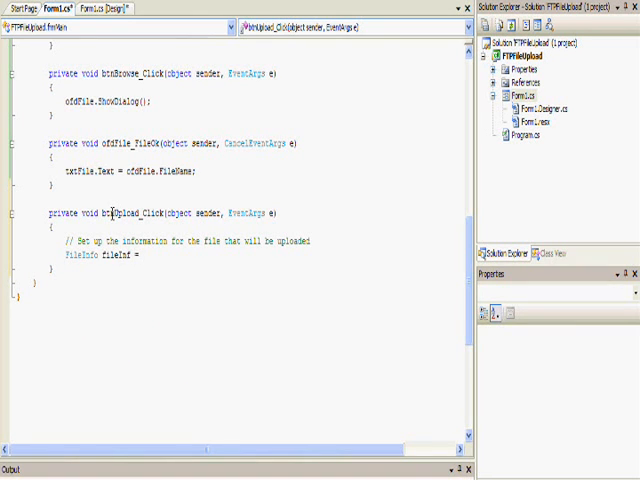
text(= new File)
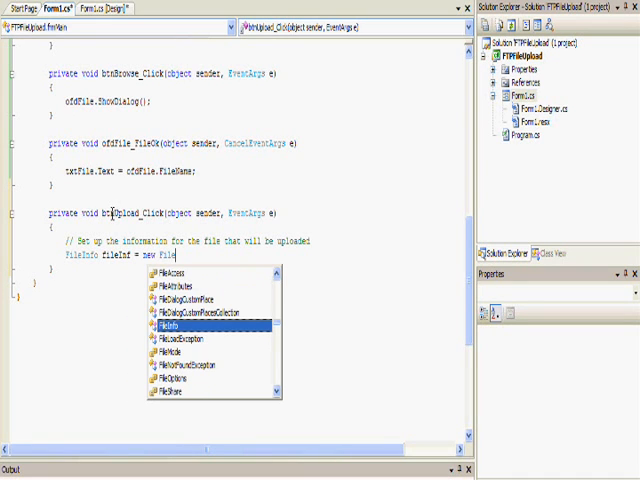
text(Info(txtFile.Text);)
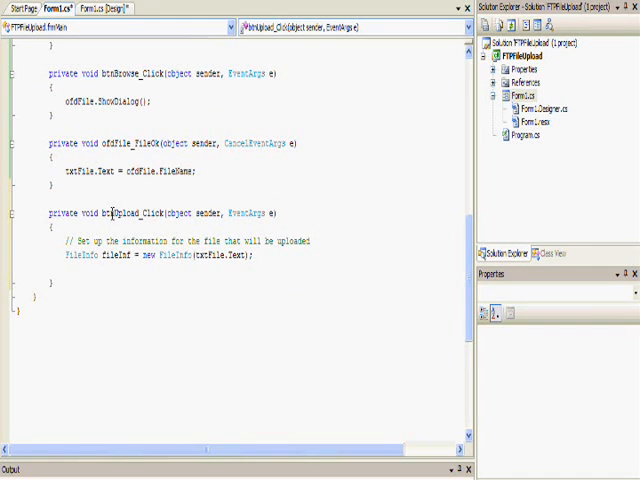
Build uri from "ftp://", txtFTPServer.Text, "/" and fileInf.Name, and declare FTPWebRequest reqFTP.
text(// Set up the URL)
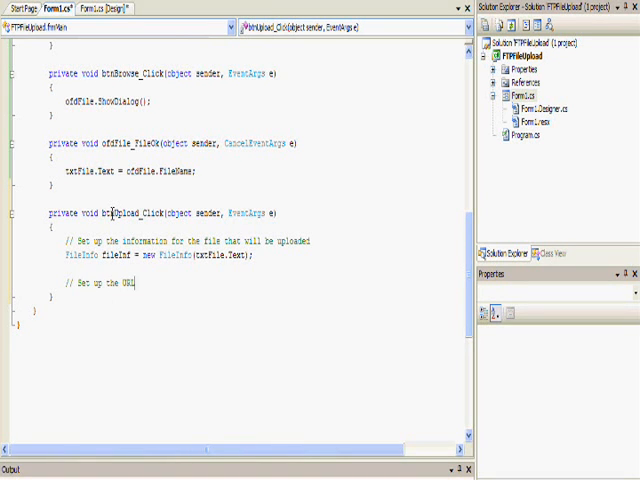
text(Strin)
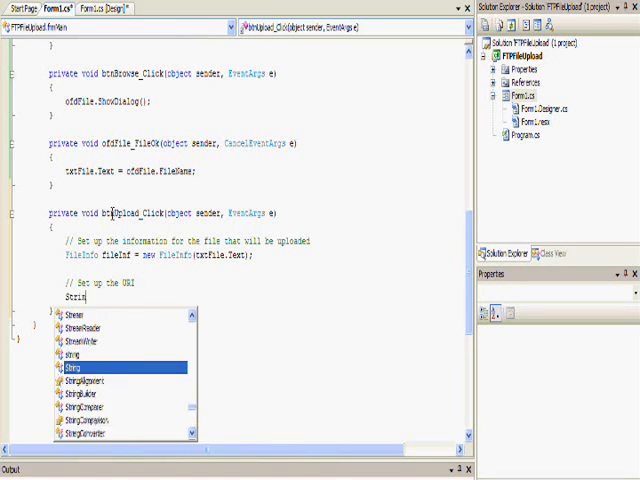
text(ur)
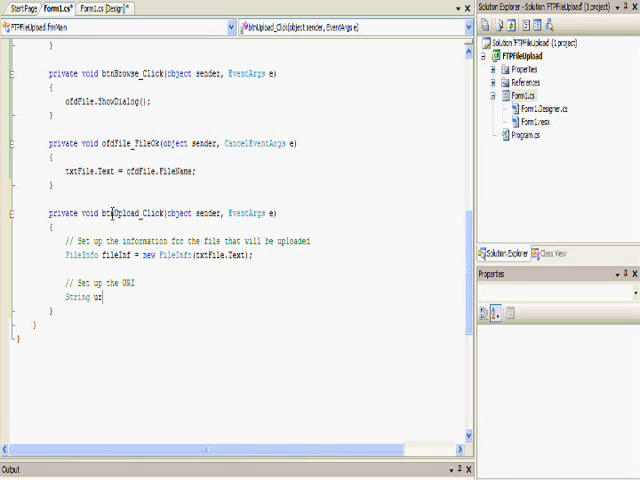
text(= ")
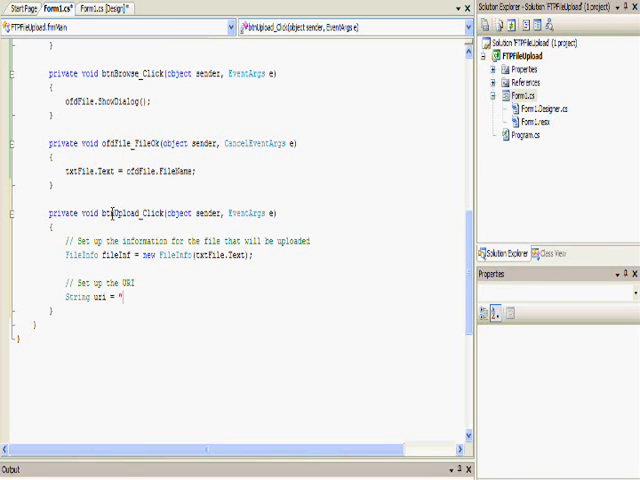
text(ftp://)
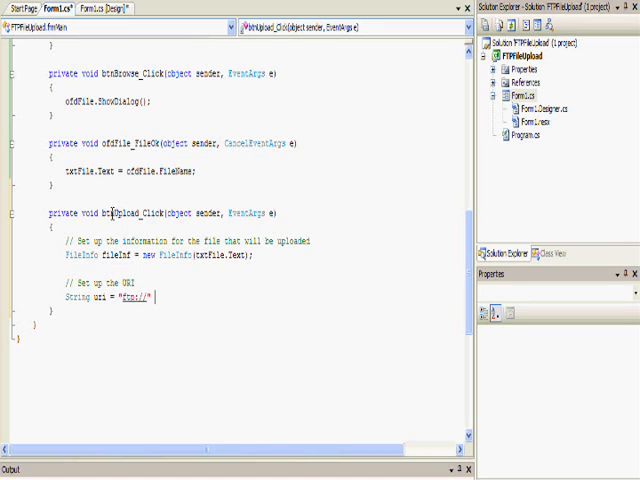
text(+)
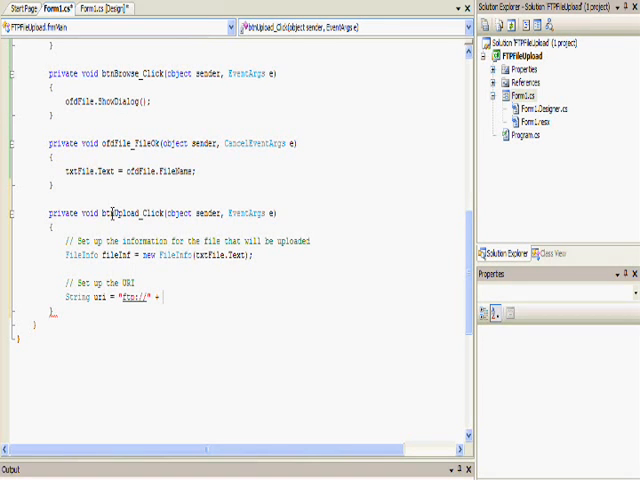
text(txtFTPServer.Text + "/" +)
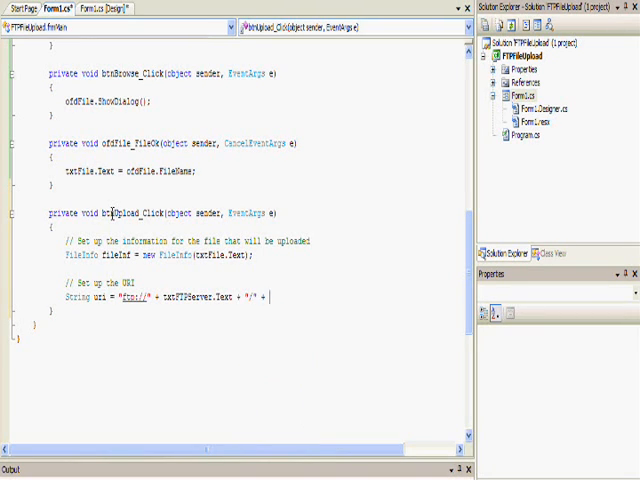
text(fileInf.Name;)
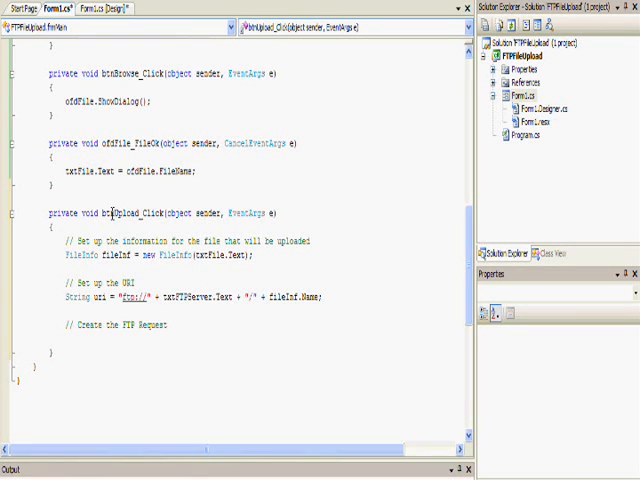
text(FTPReq)
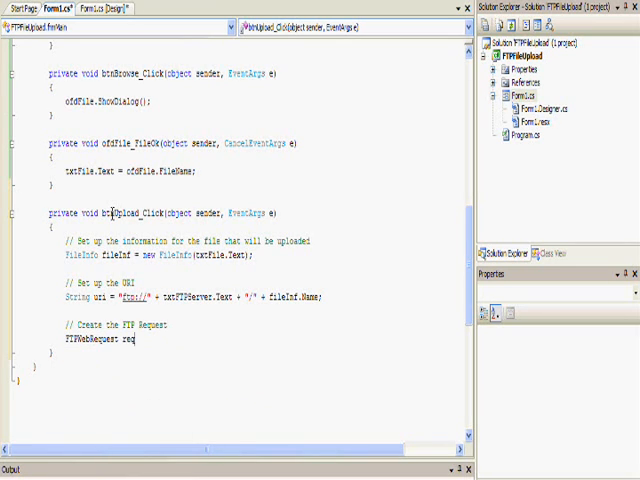
text(FTP;)
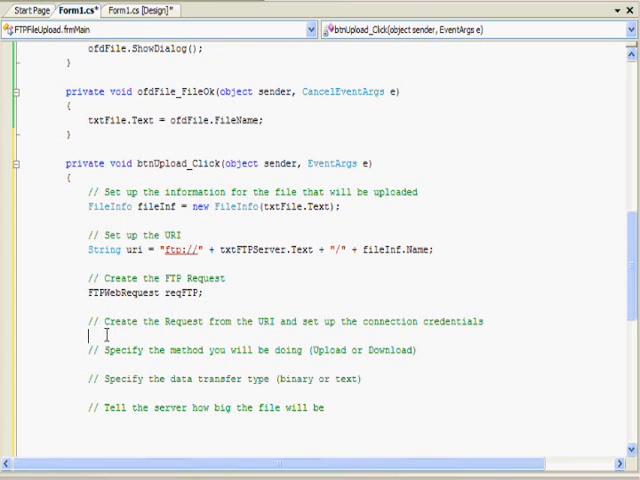
Assign reqFTP = (FtpWebRequest)FtpWebRequest.Create(new Uri(uri)).
text(reqFTP)
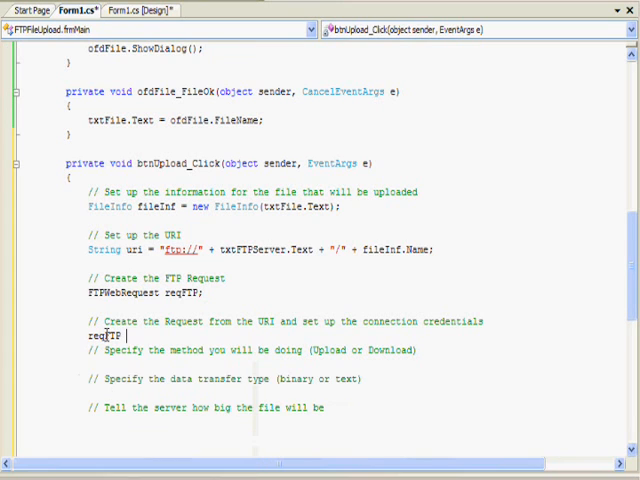
text(= (FtpWebRequest) FtpWebReques)
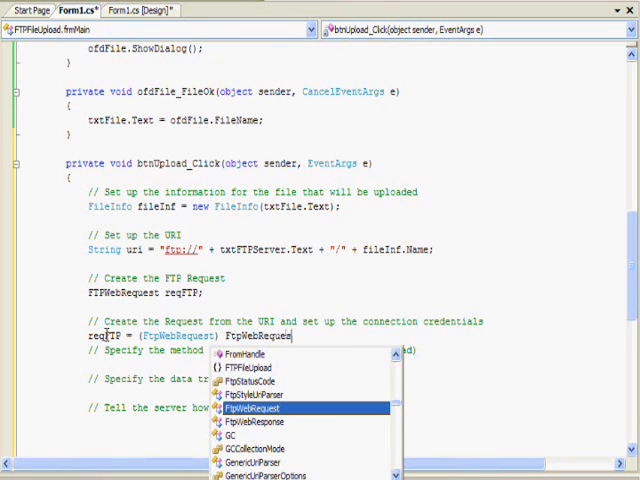
text(.Create()
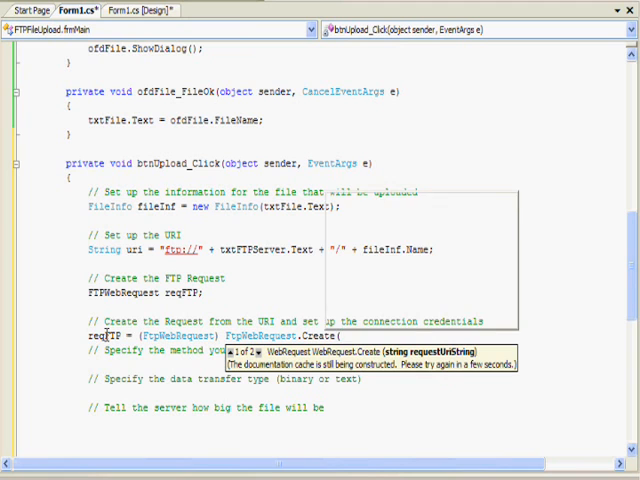
text(new Uri()
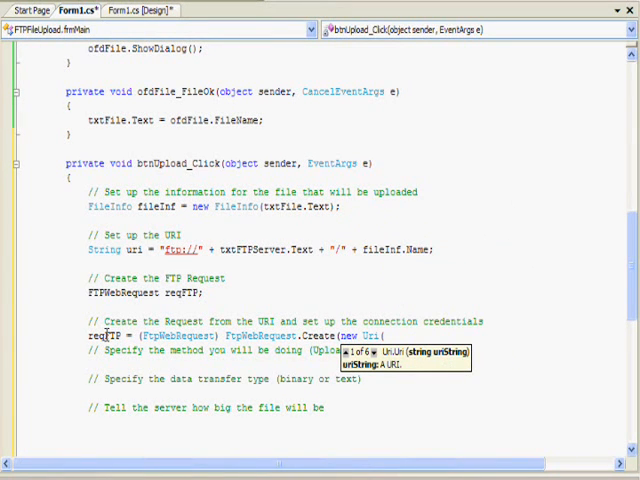
text(uri));)
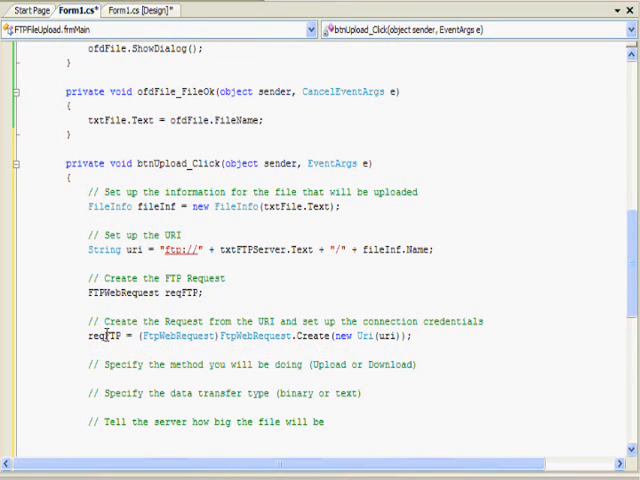
Set reqFTP.UseBinary to true, removing a duplicated binary setting line.
text(reqFTP.)
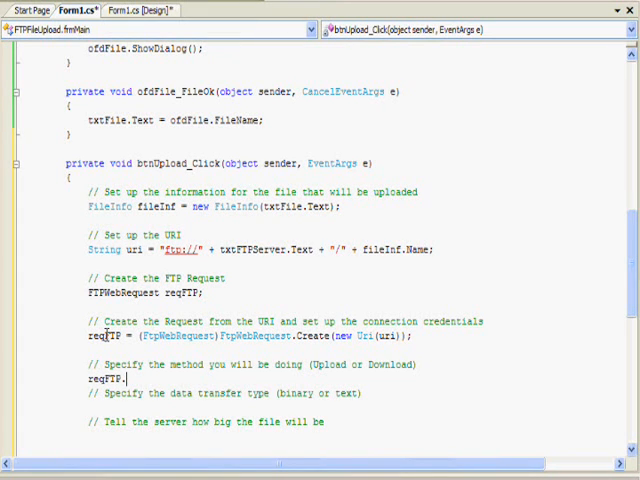
text(UseBinary =)
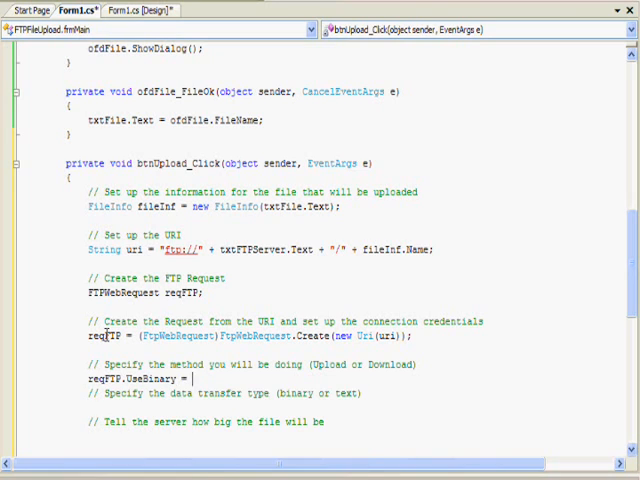
text(true;)
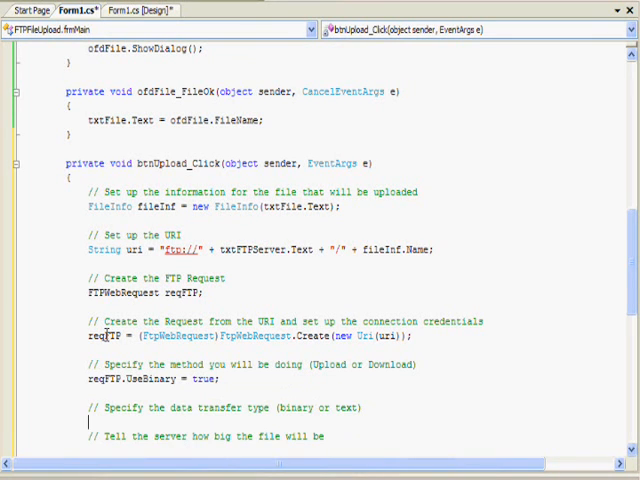
text(reqFTP.Con)
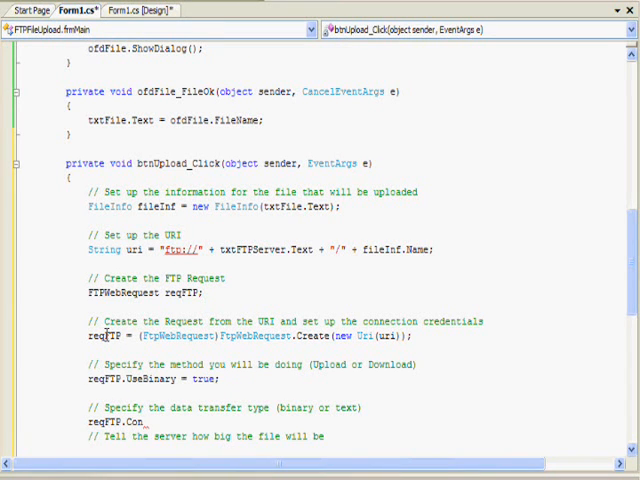
key(BackSpace)
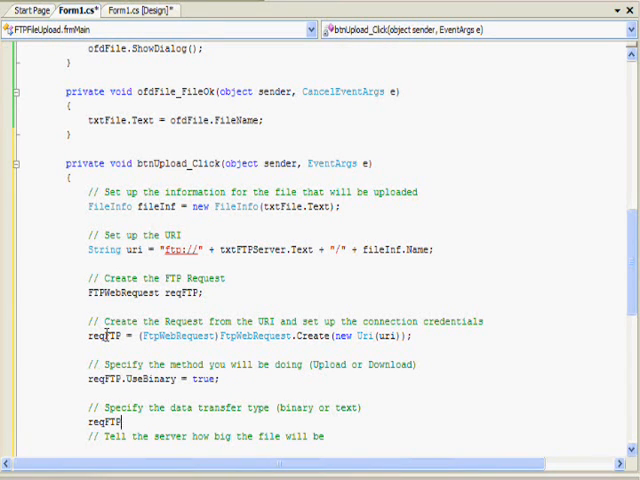
text(.MEthod)
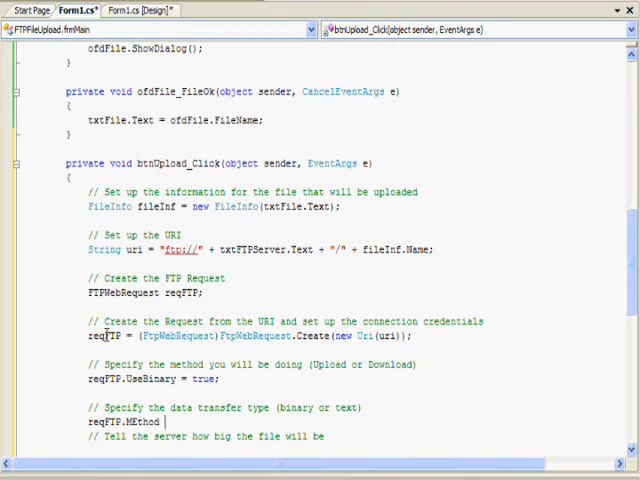
key(BackSpace)
text(Us)
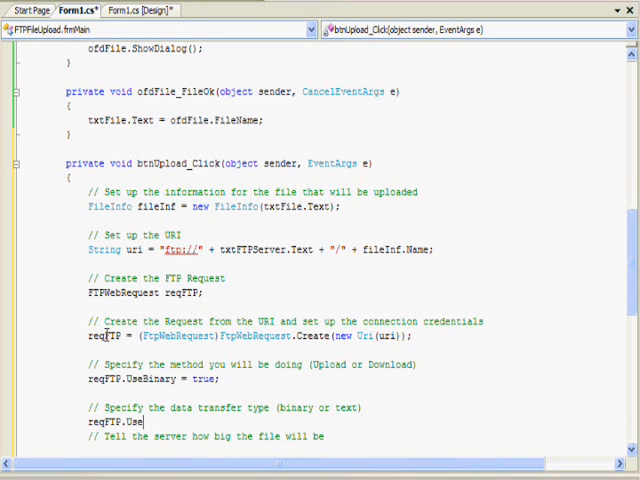
text(Binary = true;)
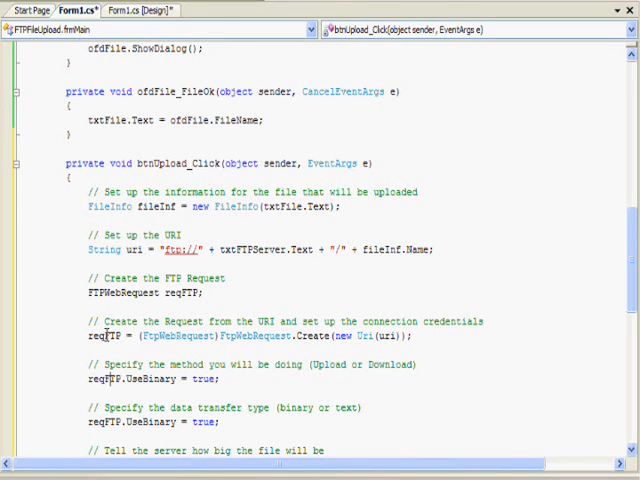
key(BackSpace)
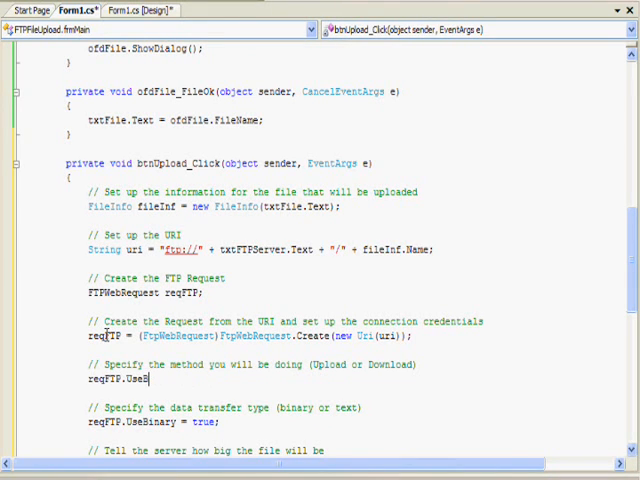
key(BackSpace)
text(Method =)
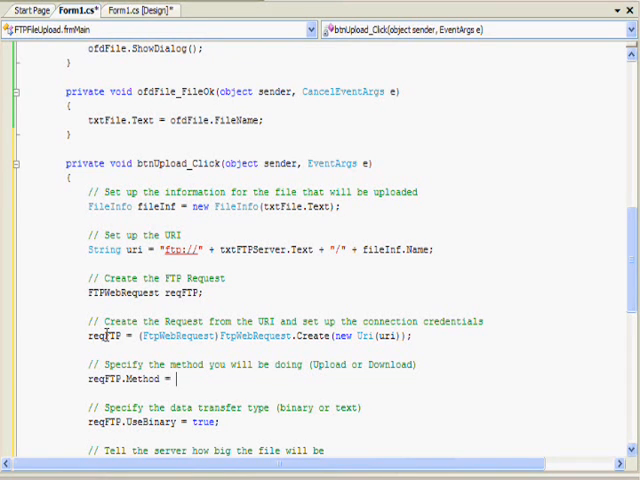
Set Method to WebRequestMethods.Ftp.UploadFile and ContentLength to fileInf.Length.
text(WebRequestMEthods.Ftp.UploadFile;)
text(reqFTP.)
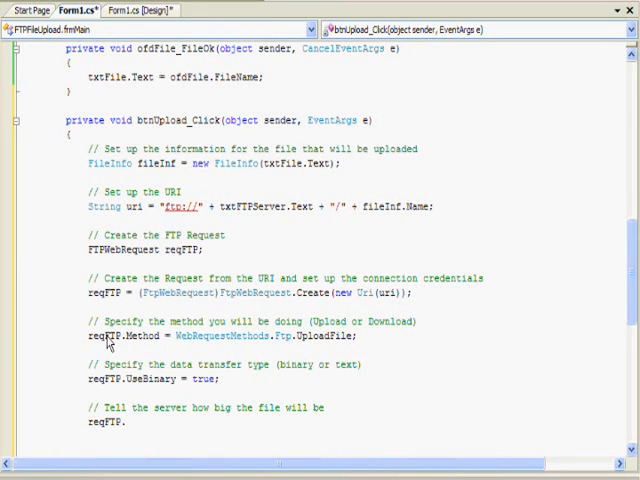
text(ContentLe)
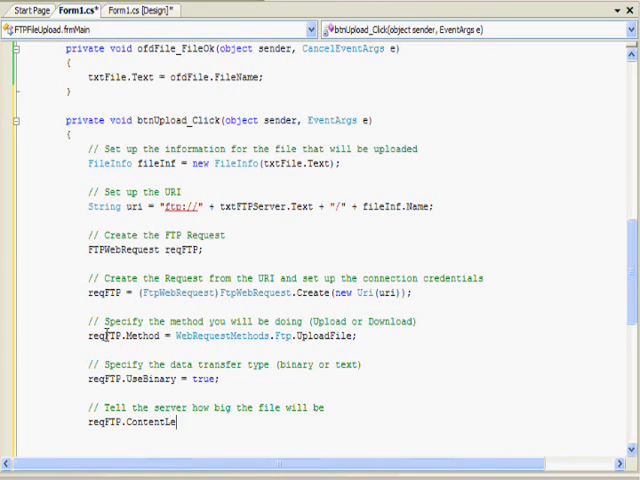
text(ngth =)
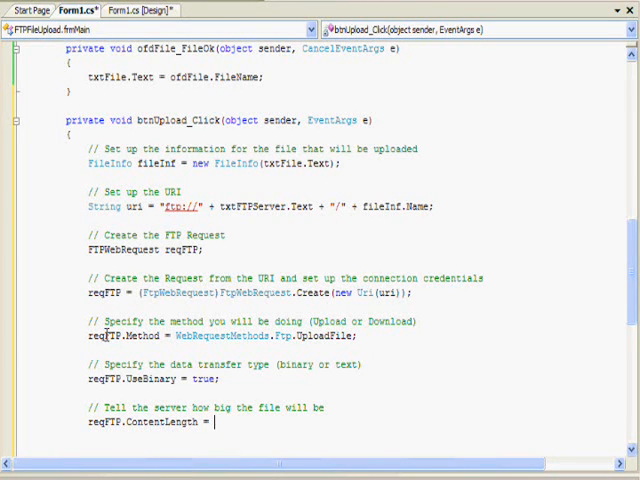
text(fileInf.Length;)
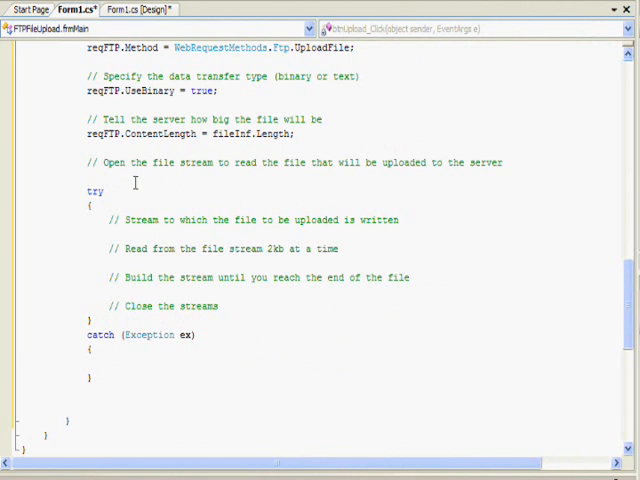
Above the try block, declare int buffLength = 2048 and a byte buffer of that size.
click(85, 178)
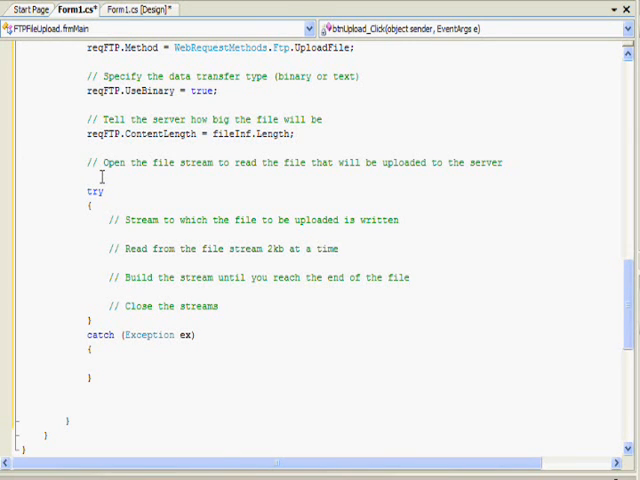
text(int b)
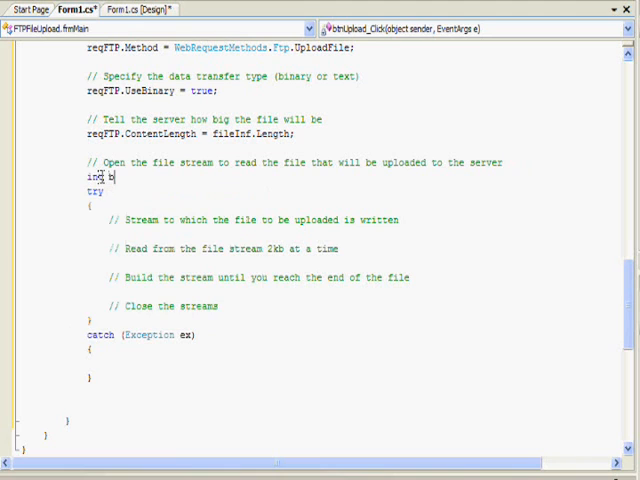
text(buffLeght)
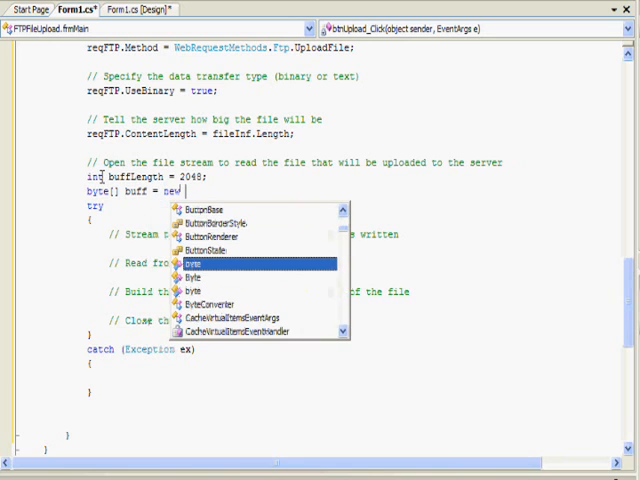
text(byte)
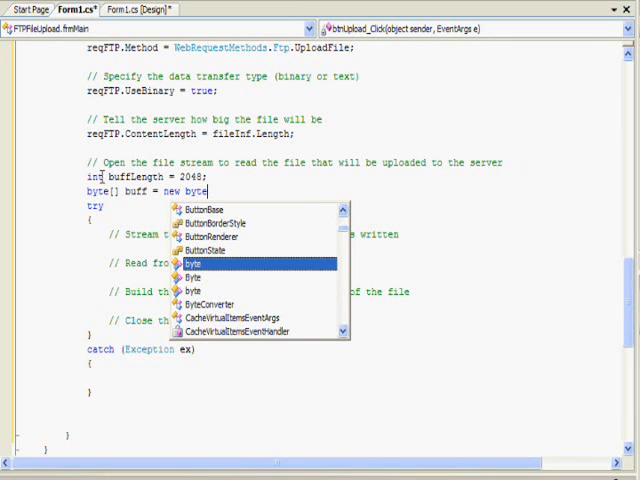
text(buffLength];)
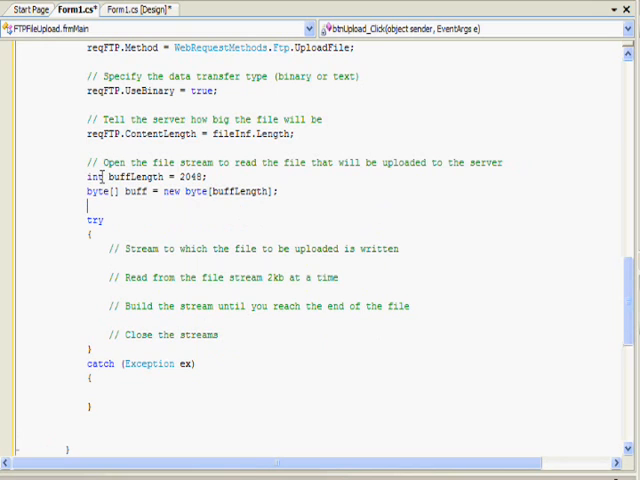
Declare int contentLen and open FileStream fs with fileInf.OpenRead().
text(int conb)
text(F)
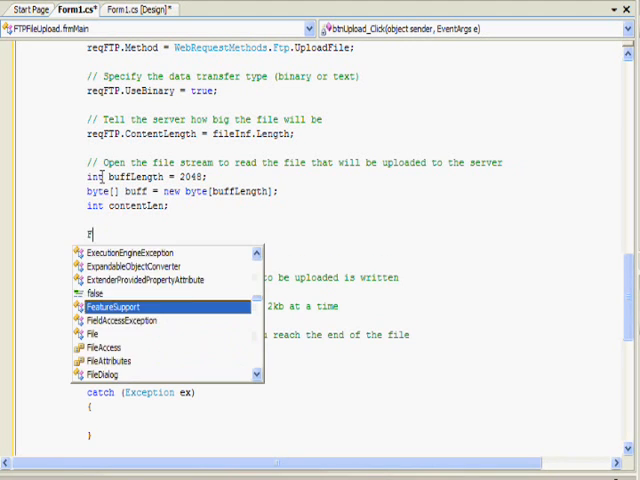
text(ilest)
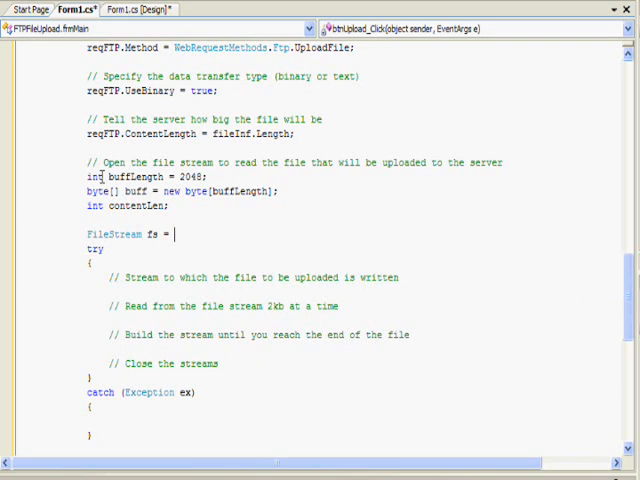
text(fileInf)
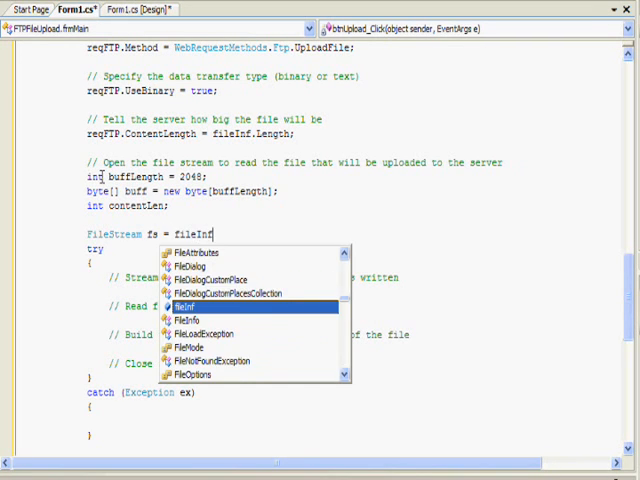
text(.OpenRE)
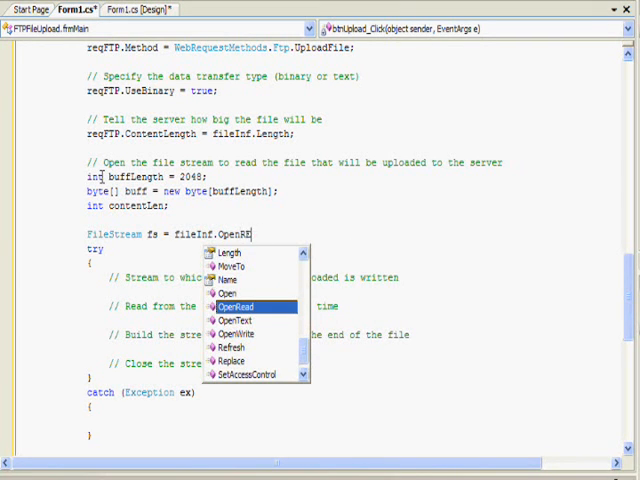
click(235, 293)
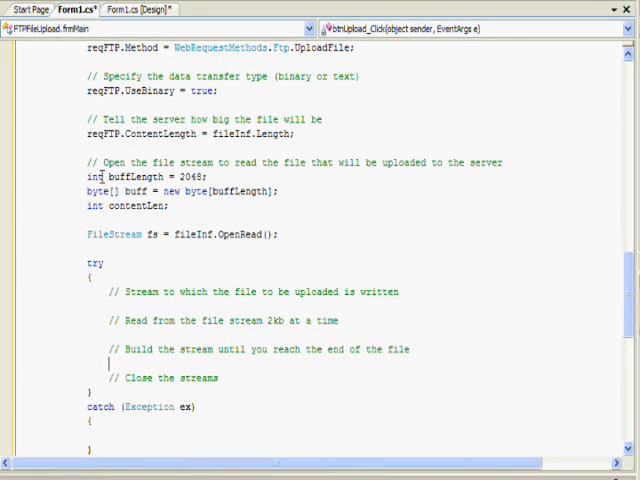
scroll(down, 3)
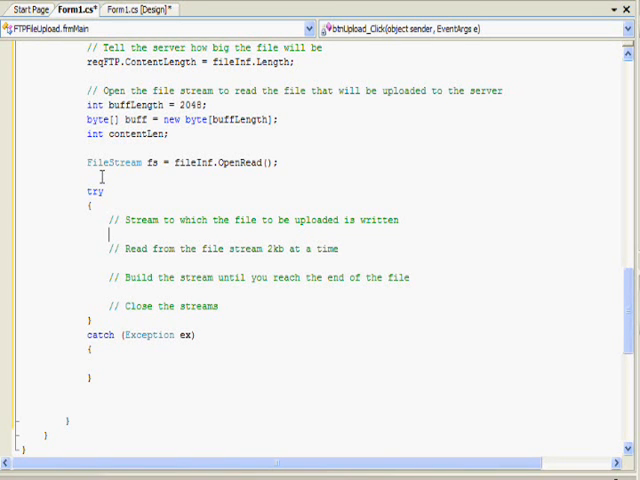
Get the request stream into strm and read the first buffer into contentLen.
text(Stream strm = reqFTP.GetRequest)
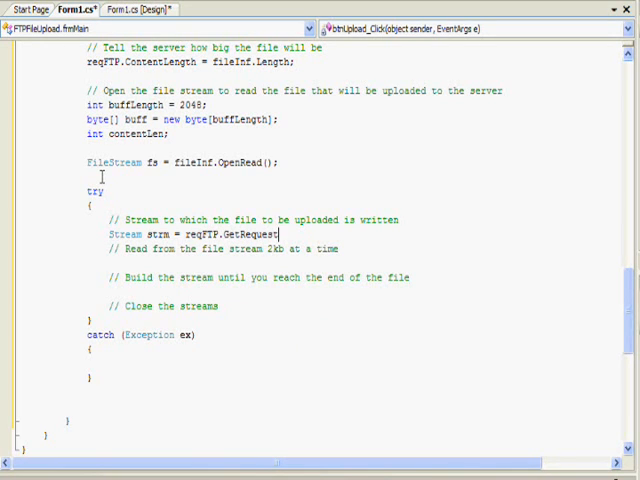
text(Stream();)
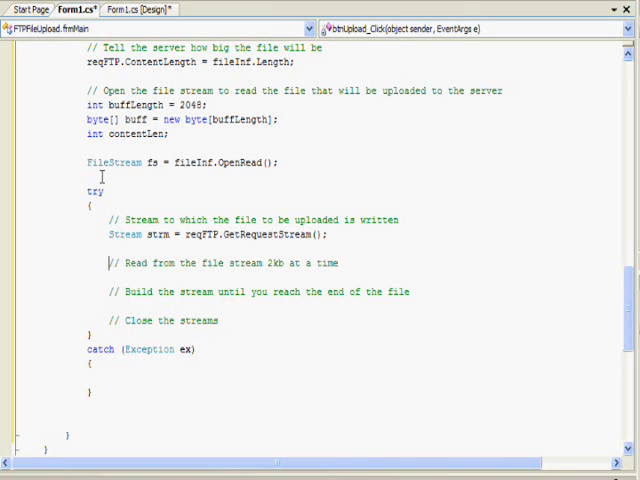
text(contenLen =)
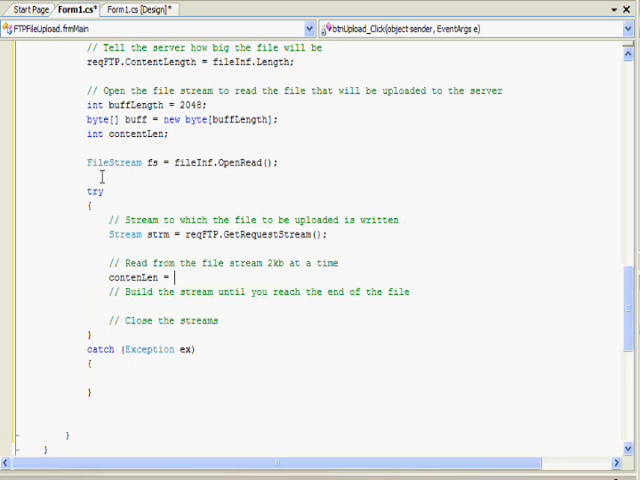
text(fs.REa)
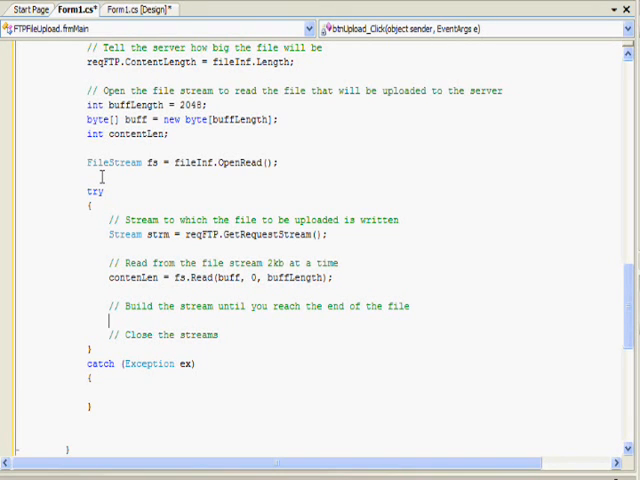
Loop while contentLen != 0 writing buff to strm and reading more, then close strm and fs.
text(while ()
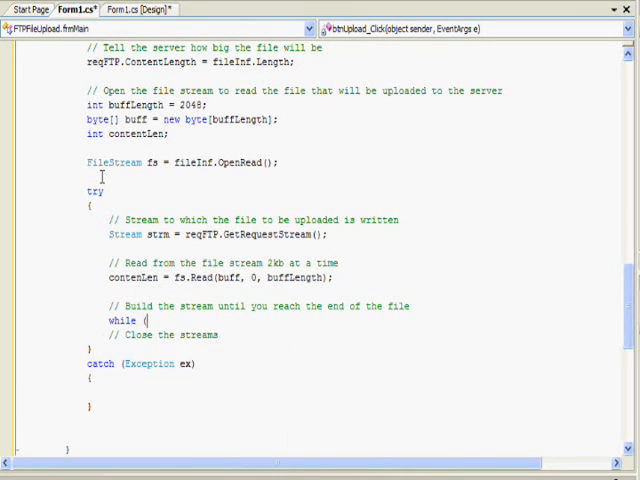
text(contentLen != 0)
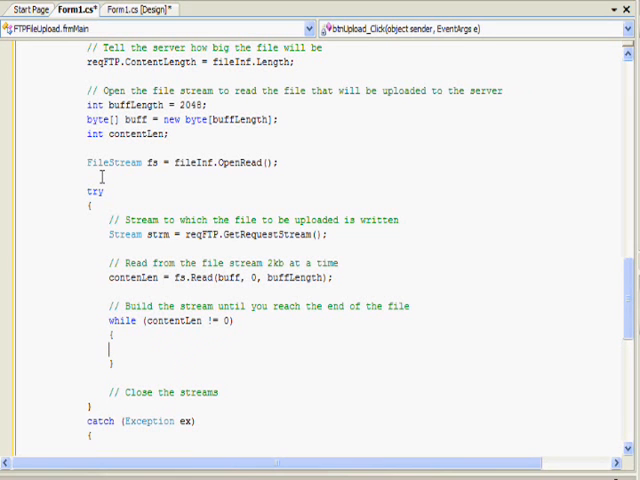
text(s)
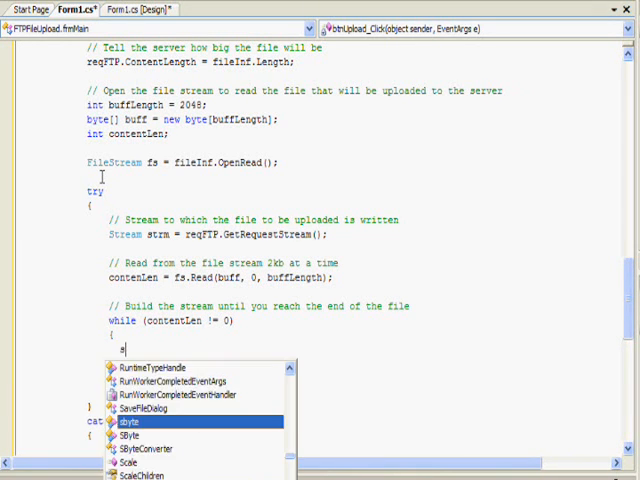
text(trm.Write()
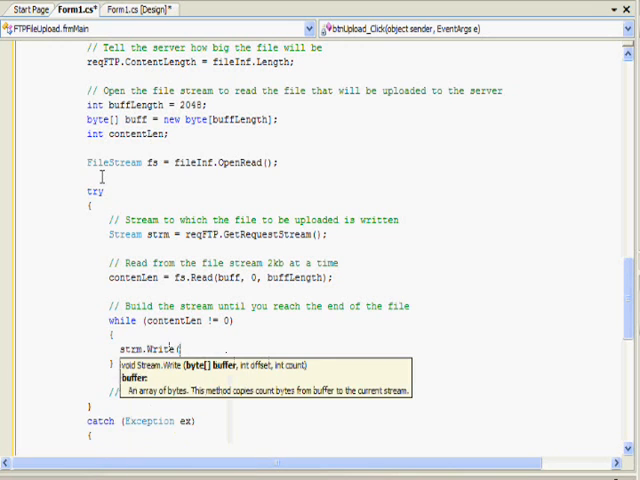
text(buff, 0, contentLen);)
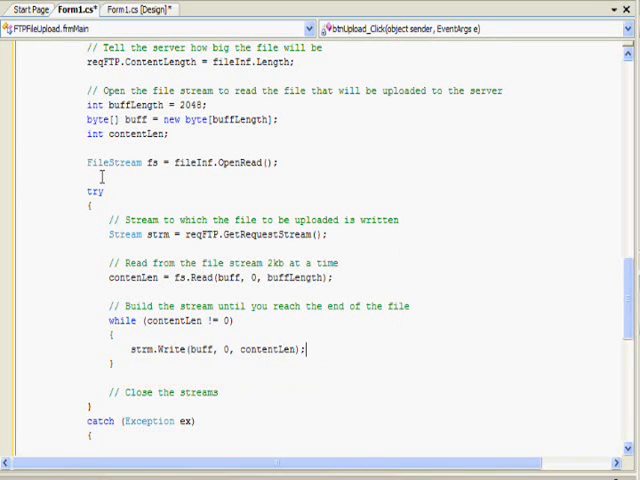
text(contentLen = fs.Read(buff, 0, 0)
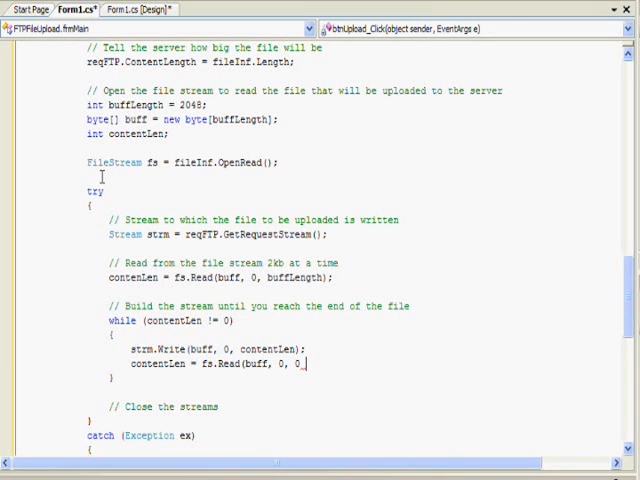
text(buffLength);)
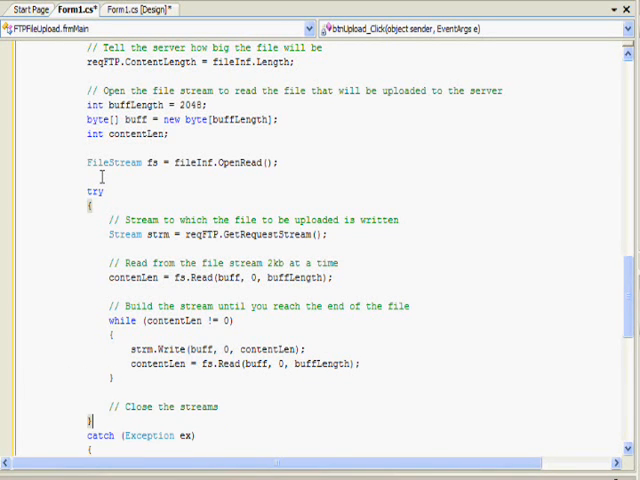
text(strm.Close();)
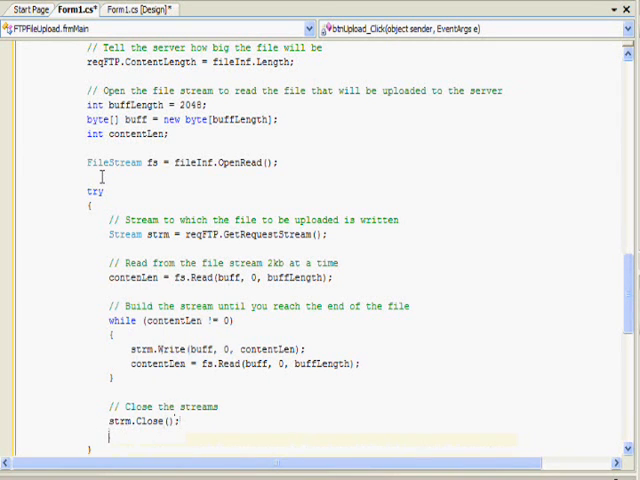
text(fs.CLose();)
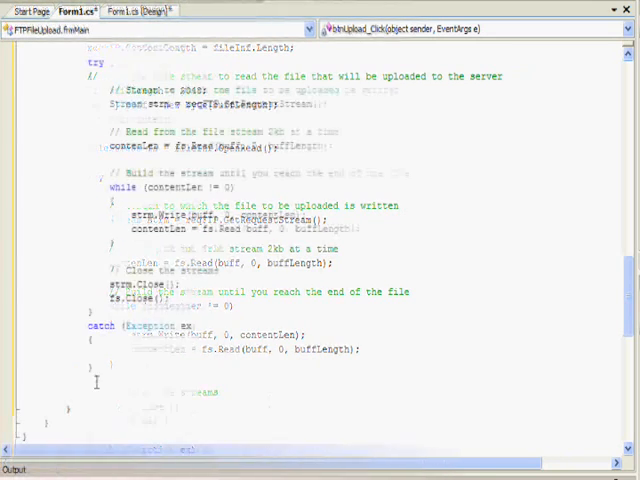
In catch, call MessageBox.Show("Error with upload: " + ex.Message, "Error!", MessageBoxButtons.OK, MessageBoxIcon.Error).
text(Me)
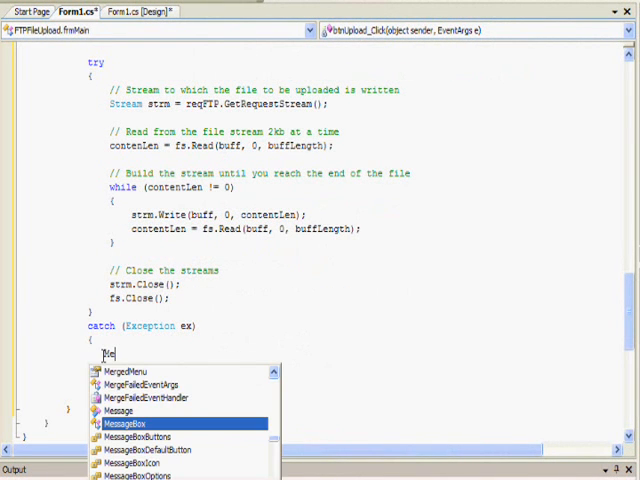
text(.Show)
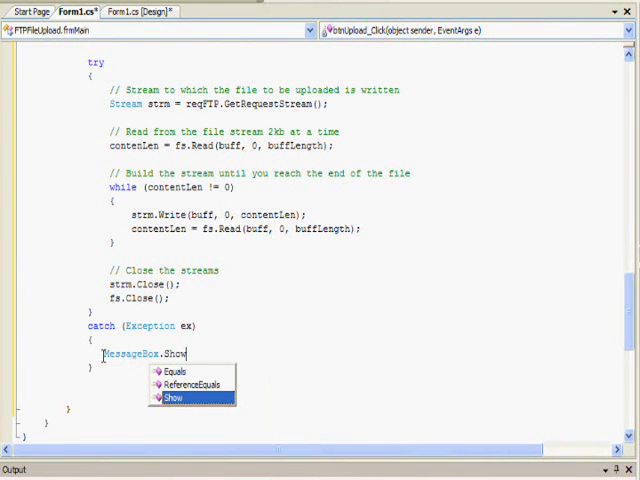
text((")
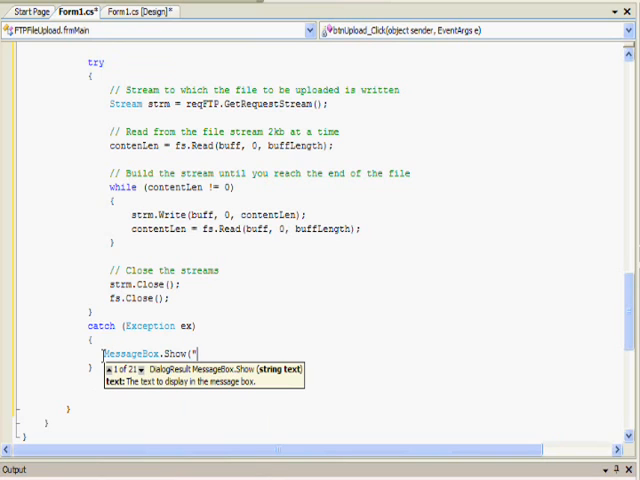
text(Error)
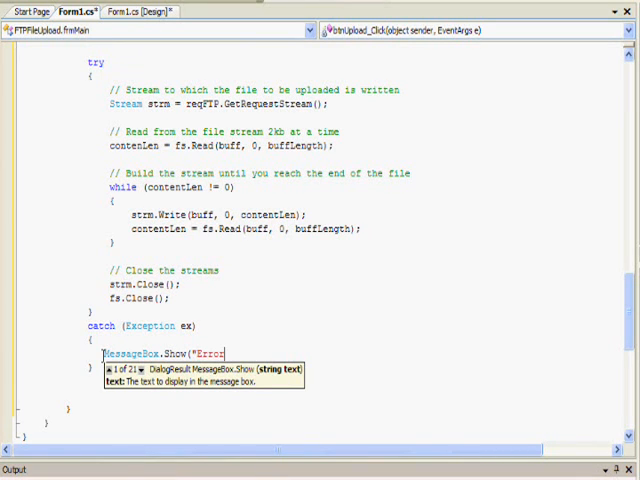
text(with upload: " + ex.Message, ")
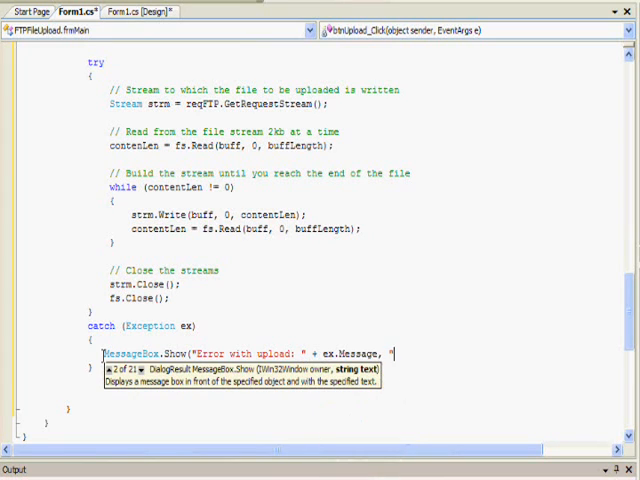
text(Er)
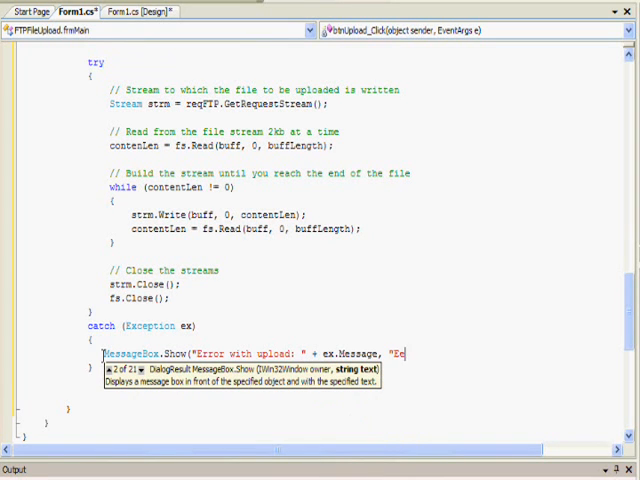
text(roor!")
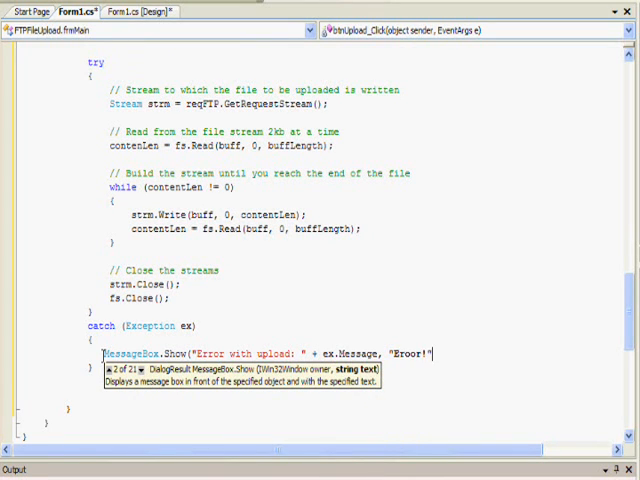
key(BackSpace)
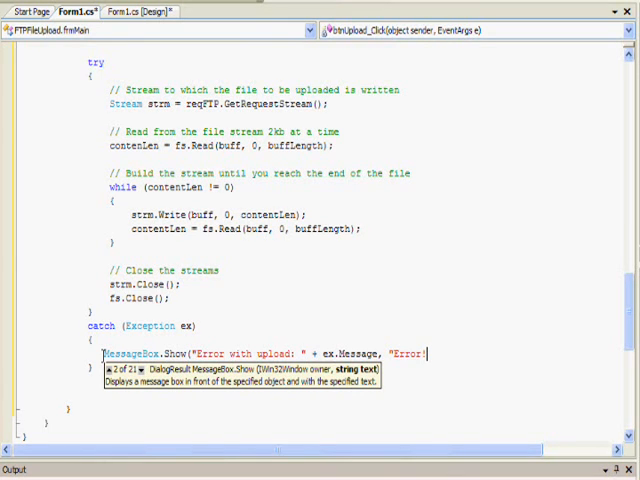
text(, MessageBoxButtons.OK,)
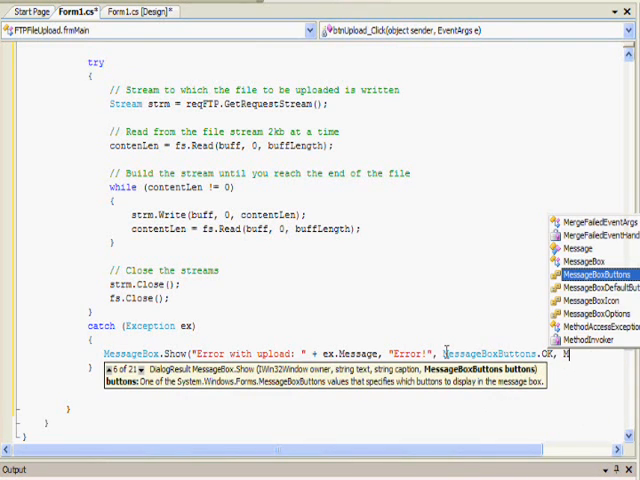
text(Message)
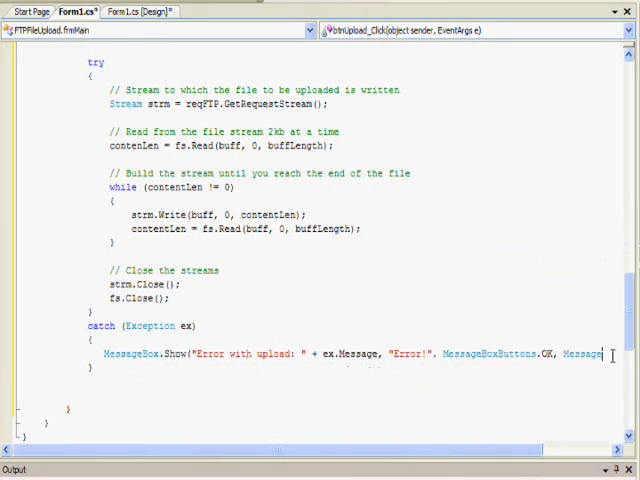
scroll(right, 3)
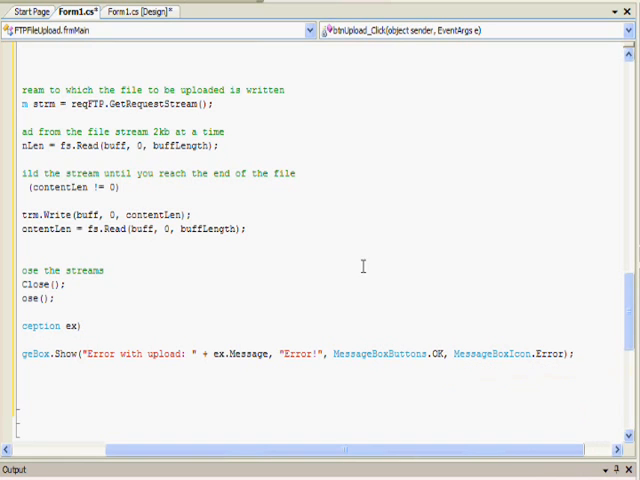
mouse_move(135, 288)
text(MessageBox.Show(")
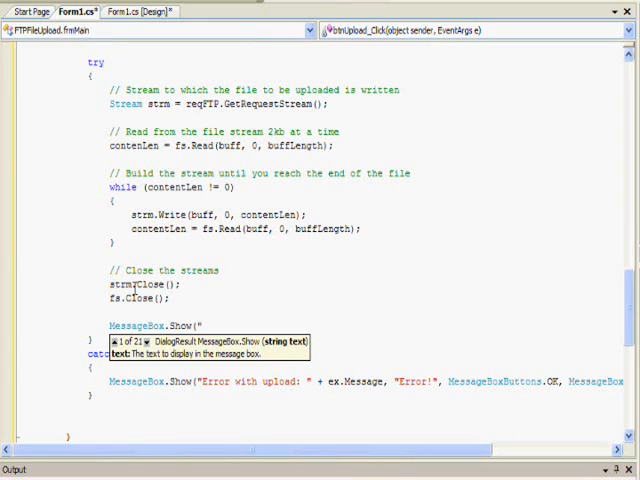
Type the message text "File Transferred" into the MessageBox.Show call after the stream closes.
text(File Transwer)
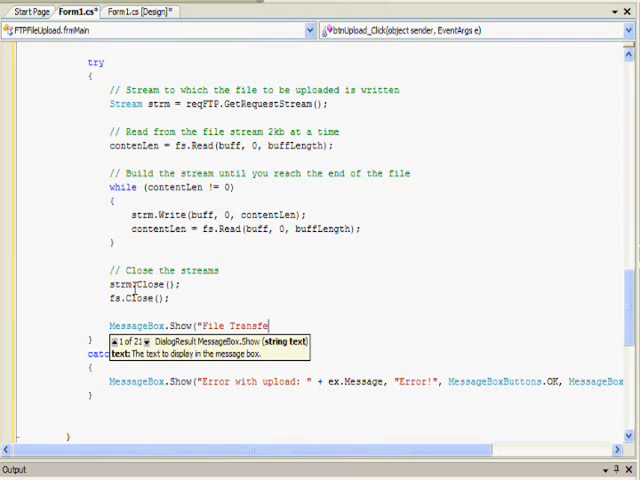
text(rred)
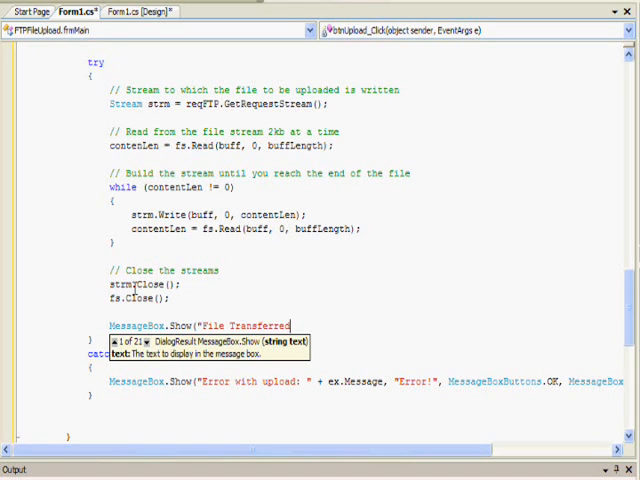